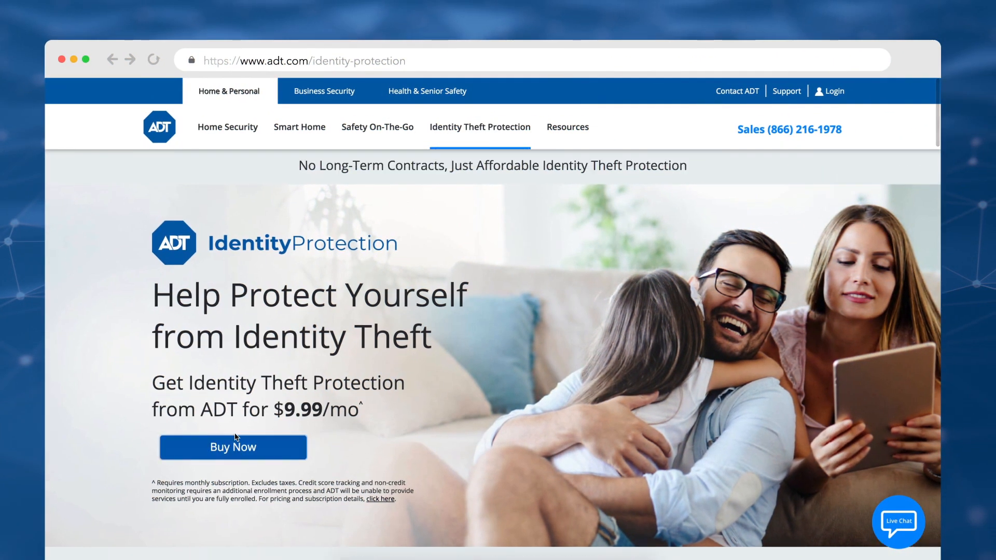
# Buy Identity Protection through the cart, then register from the ADT welcome email
pyautogui.click(232, 447)
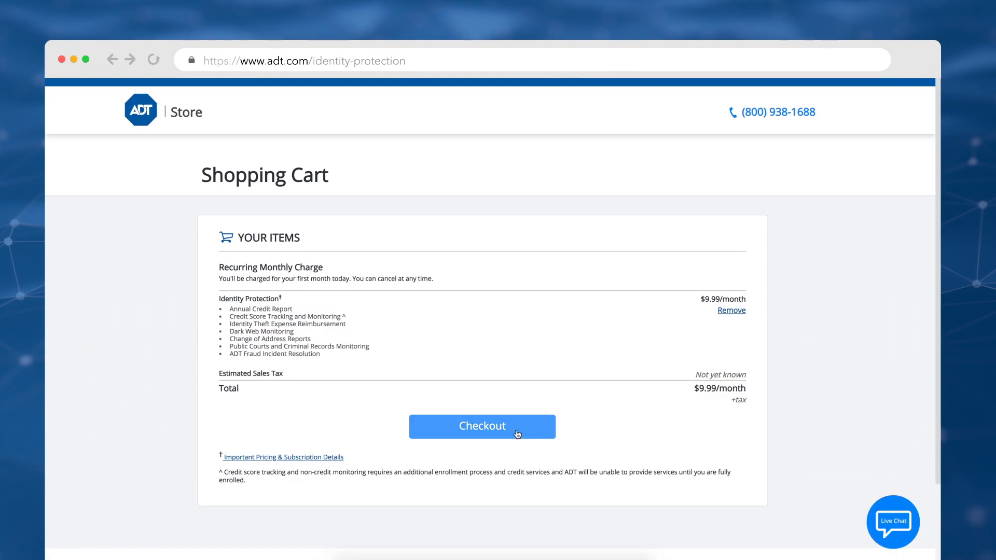
pyautogui.click(482, 426)
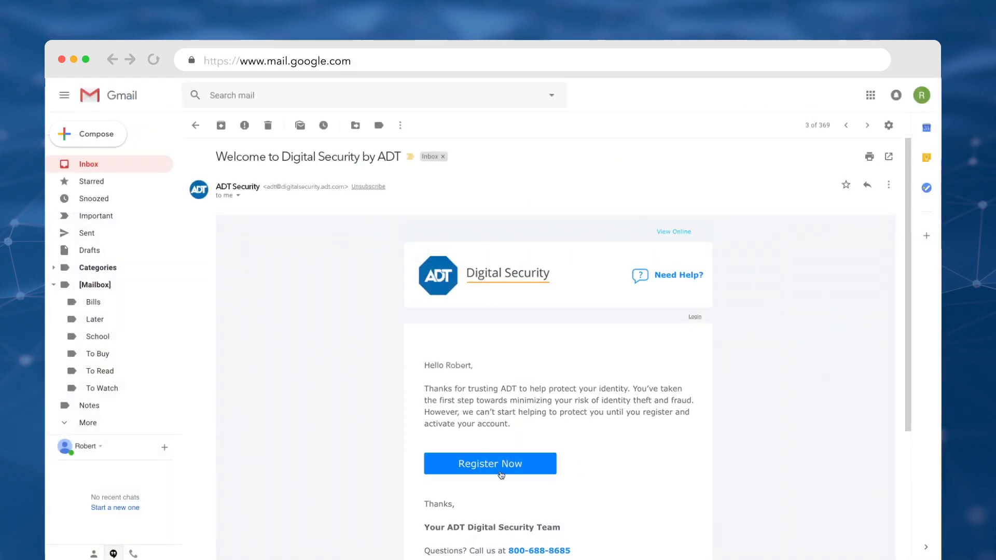
pyautogui.click(490, 463)
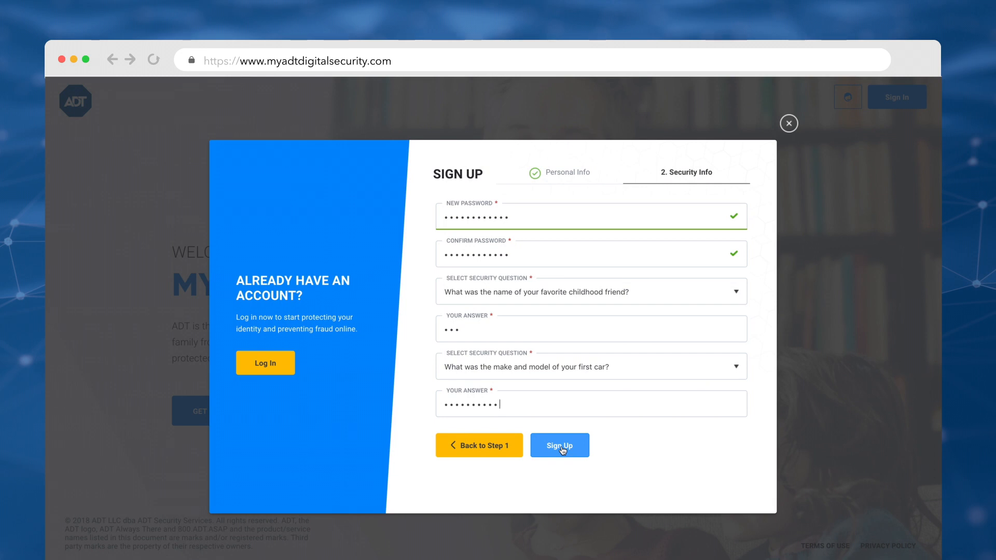
# Submit the Security Info sign-up with passwords and security answers
pyautogui.click(559, 445)
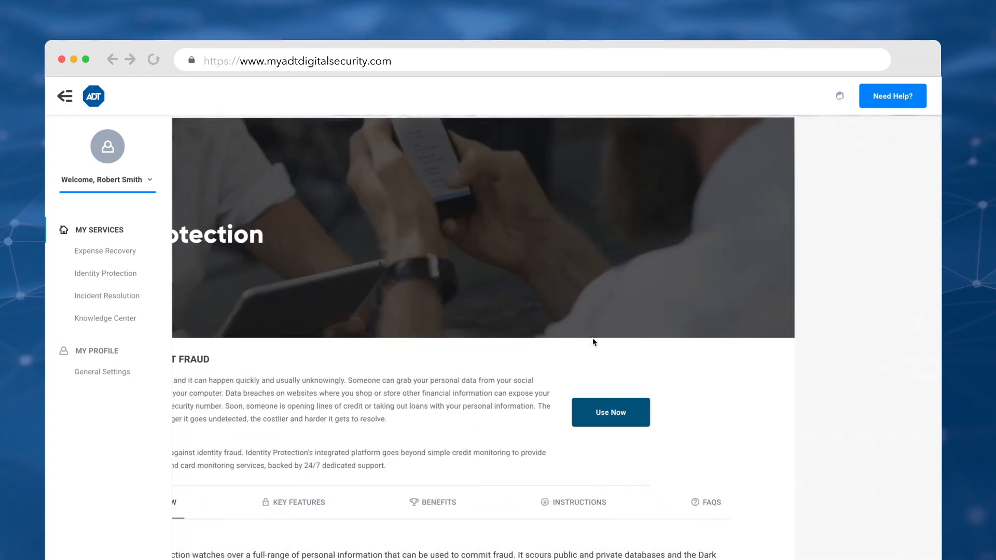
# Activate Identity Protection, confirm the password for monitoring, and log in
pyautogui.click(610, 412)
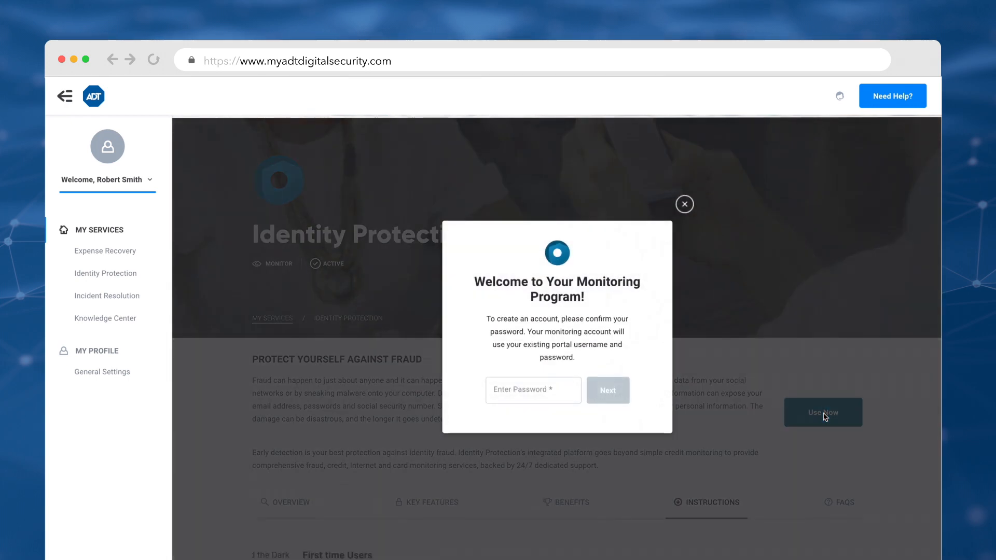
pyautogui.write('password')
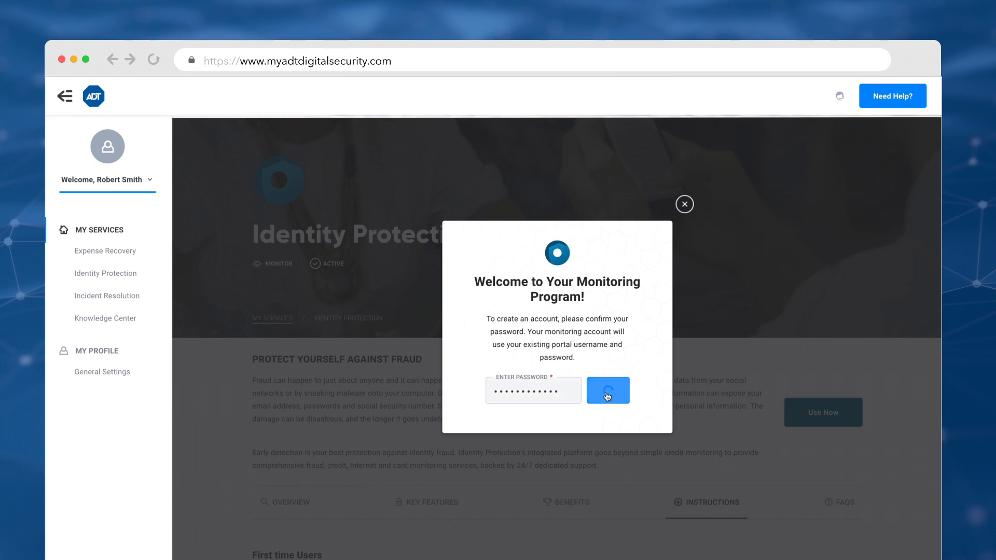
pyautogui.click(607, 390)
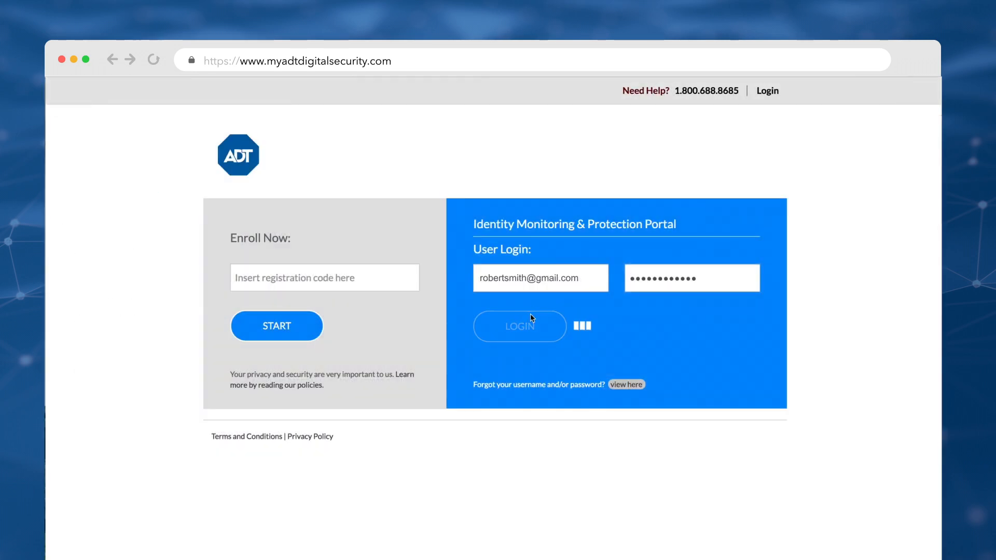
pyautogui.click(519, 326)
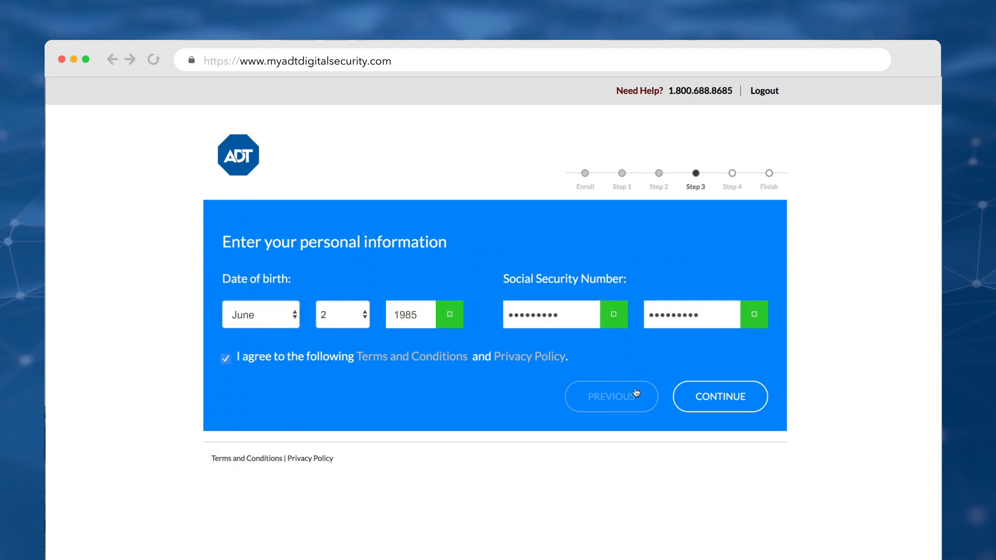
# Submit birth date and SSN, confirm enrollment, and close the thank-you notice
pyautogui.click(720, 396)
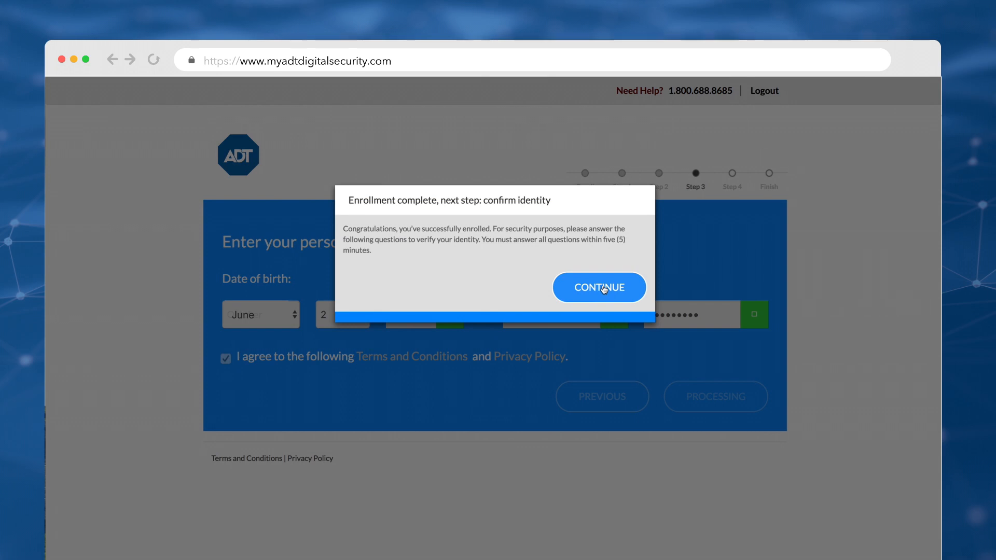
pyautogui.click(598, 286)
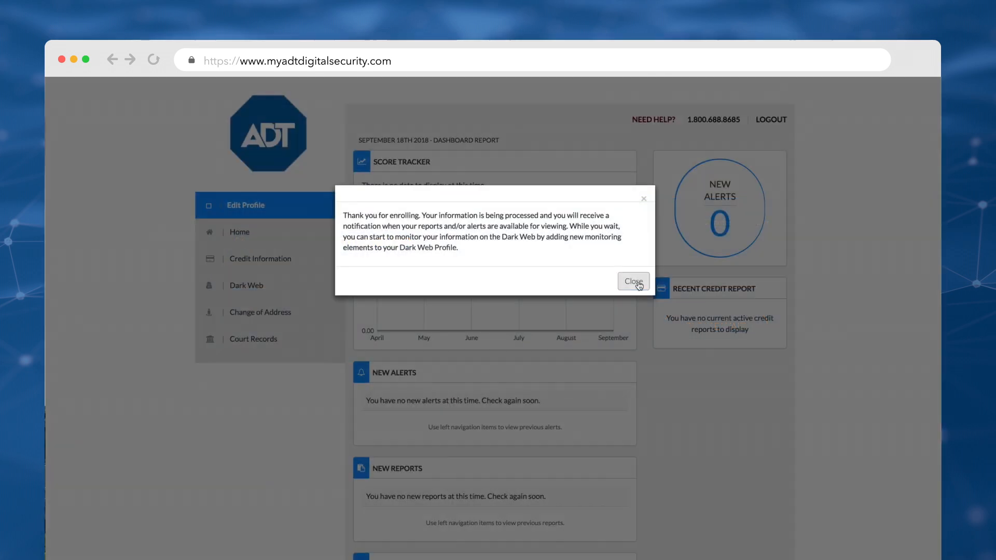
pyautogui.click(633, 281)
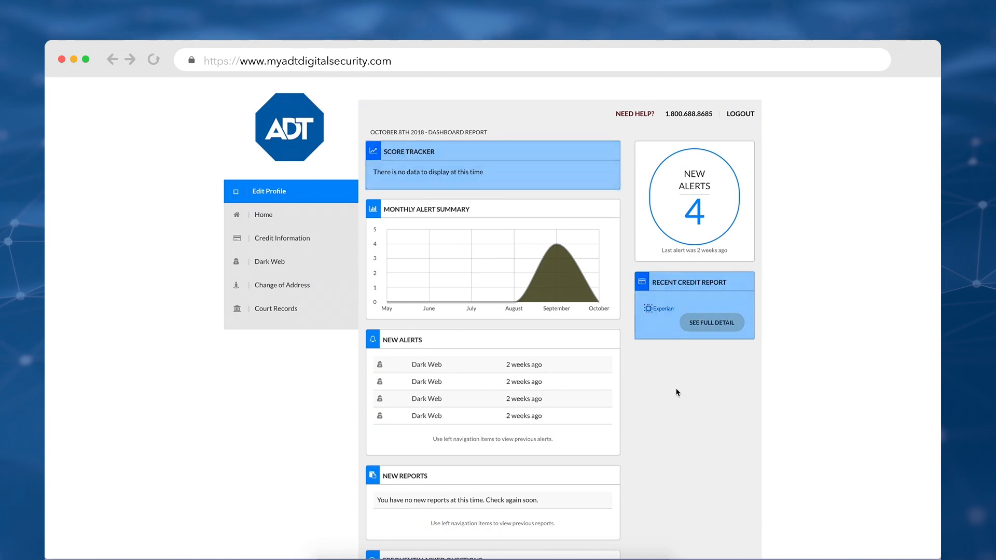
pyautogui.scroll(-3)
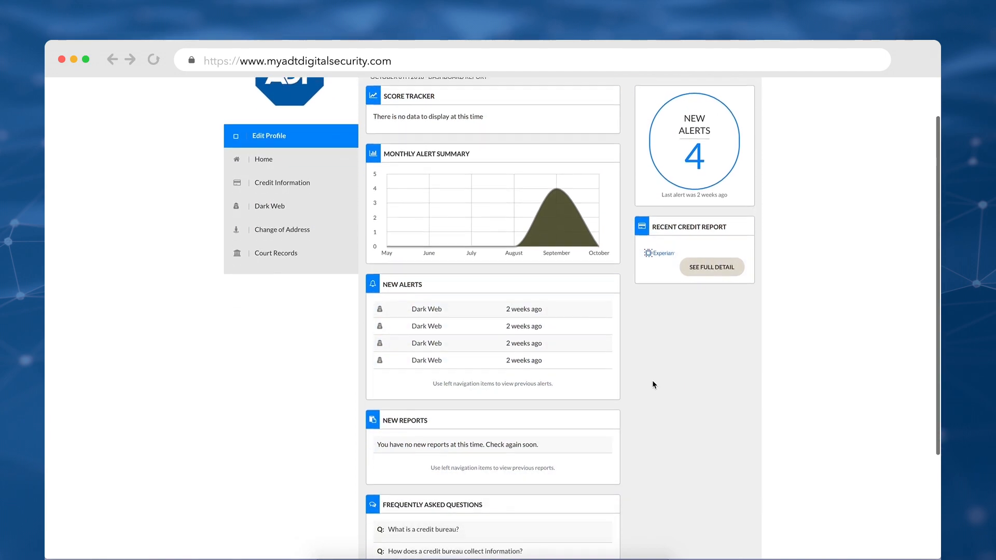
pyautogui.scroll(-3)
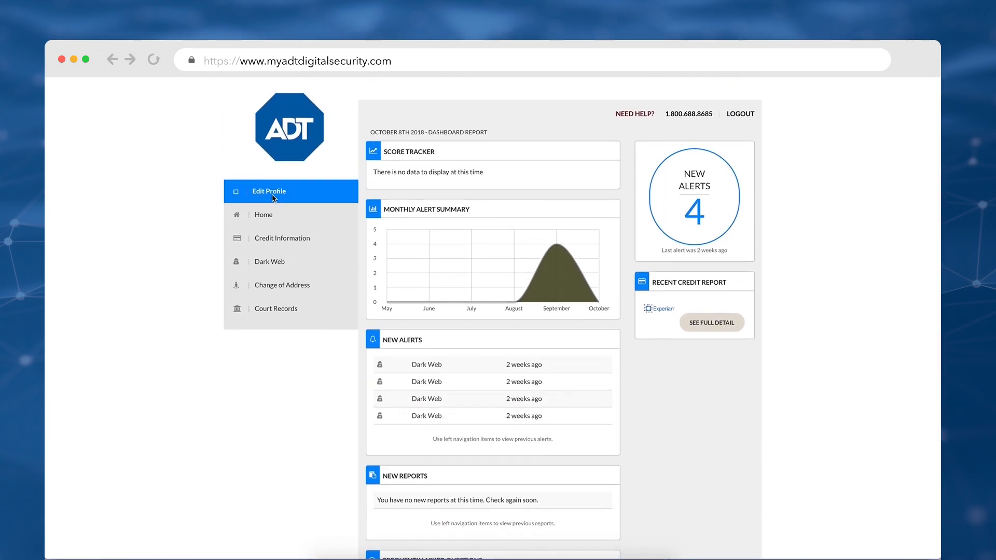
# Open Edit Profile and view the Security, Communication and Dark Web tabs
pyautogui.click(269, 191)
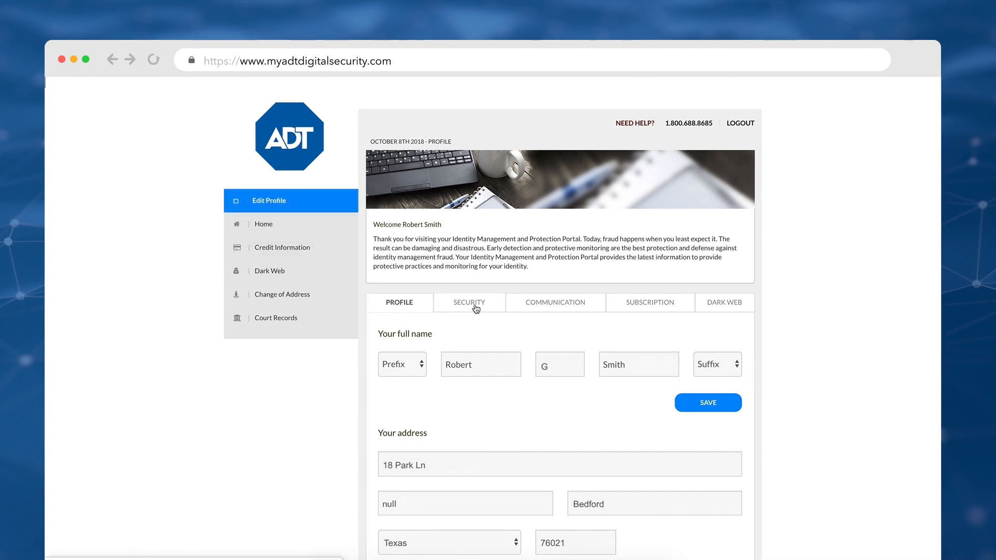
pyautogui.click(469, 302)
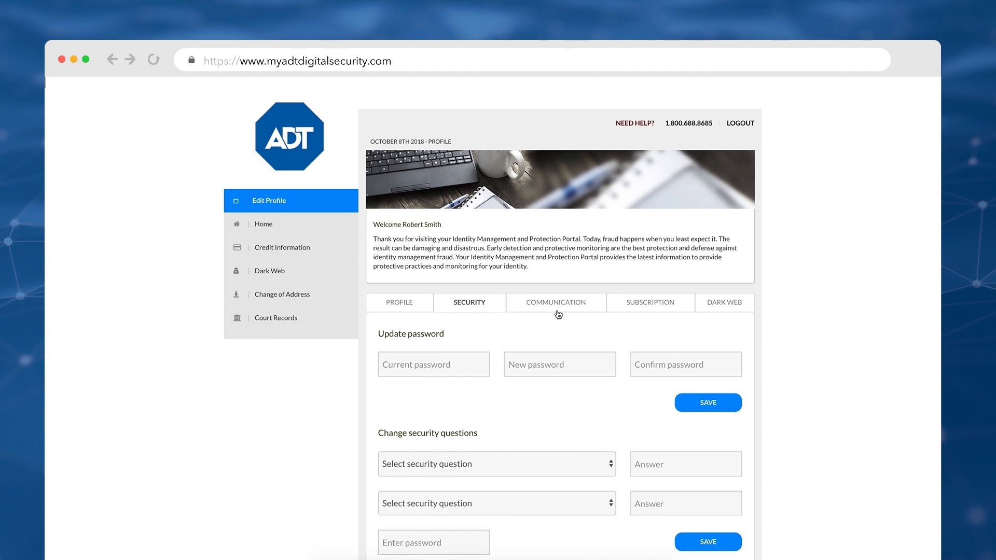
pyautogui.click(556, 302)
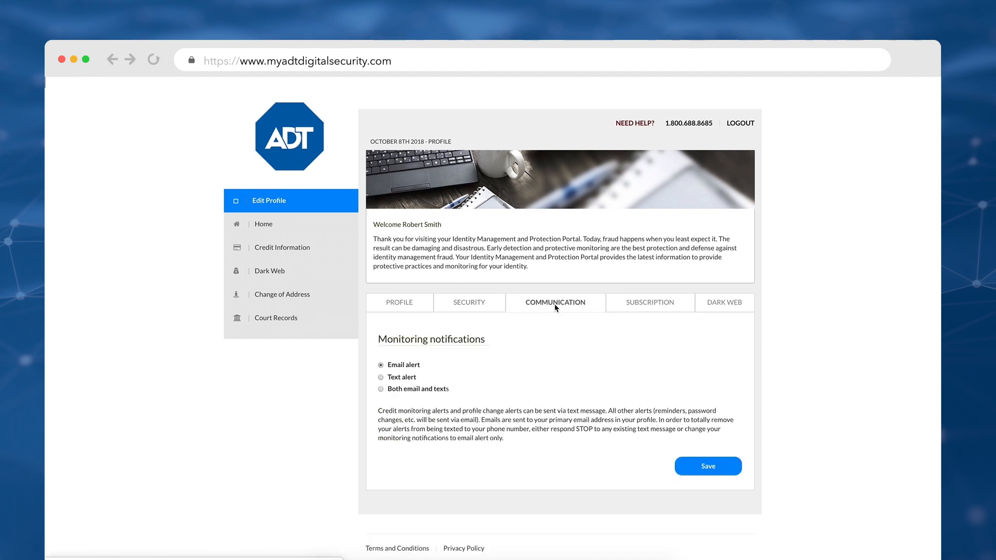
pyautogui.click(724, 303)
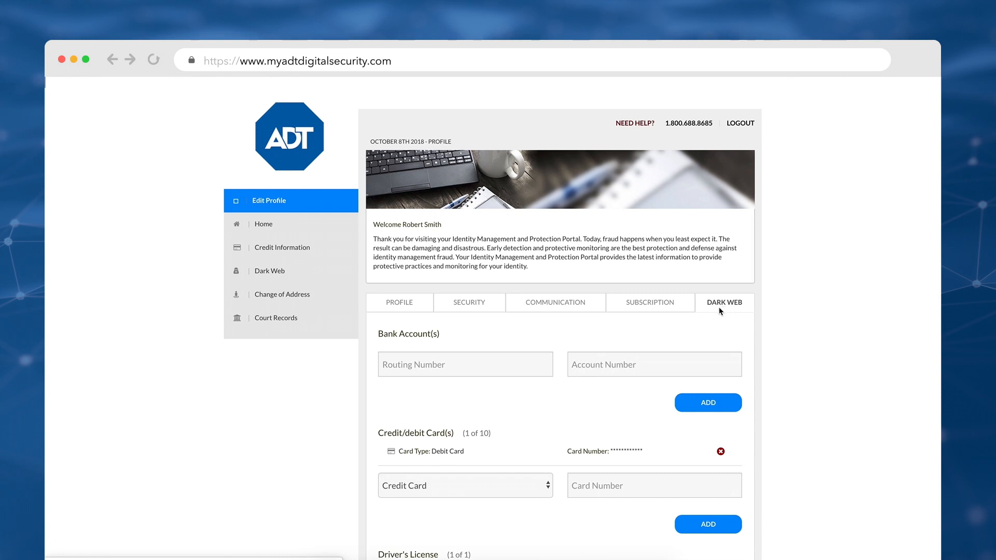
pyautogui.moveTo(610, 407)
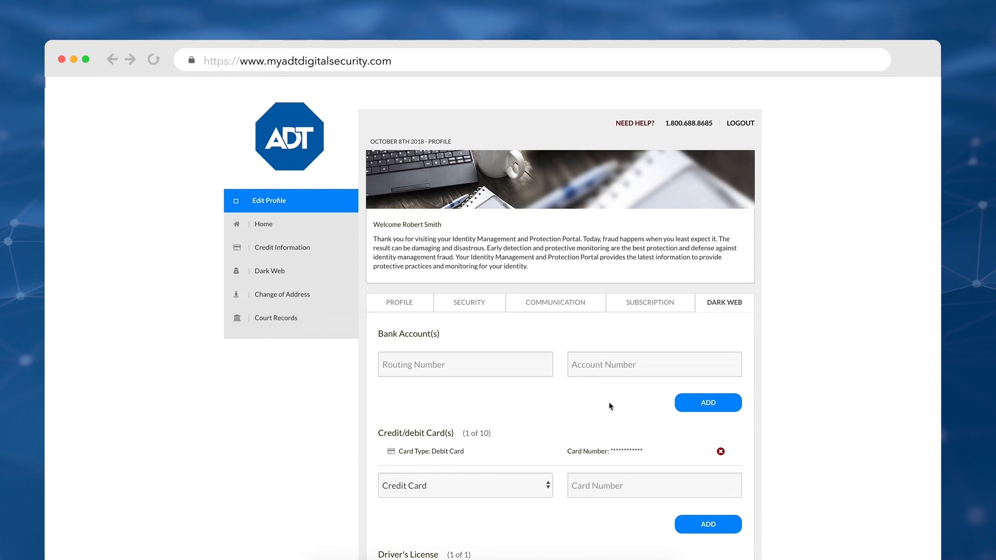